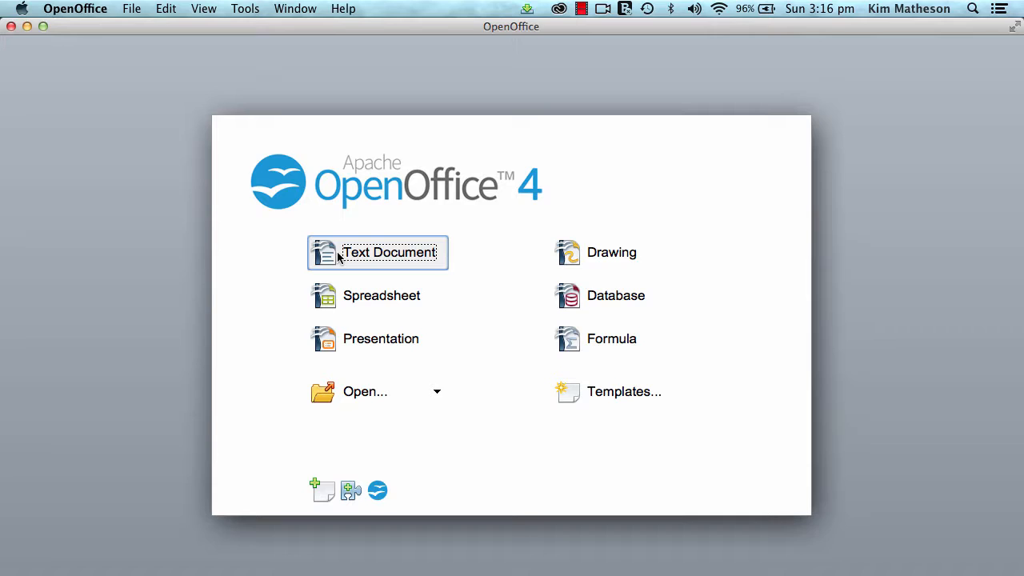
# Create a new blank text document from the OpenOffice Start Center
pyautogui.click(389, 253)
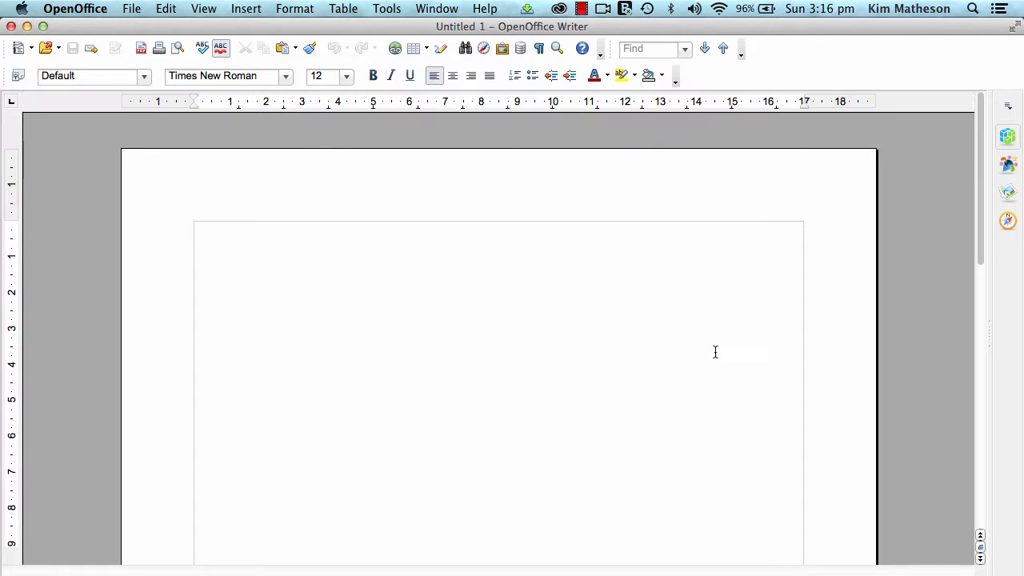
pyautogui.moveTo(934, 356)
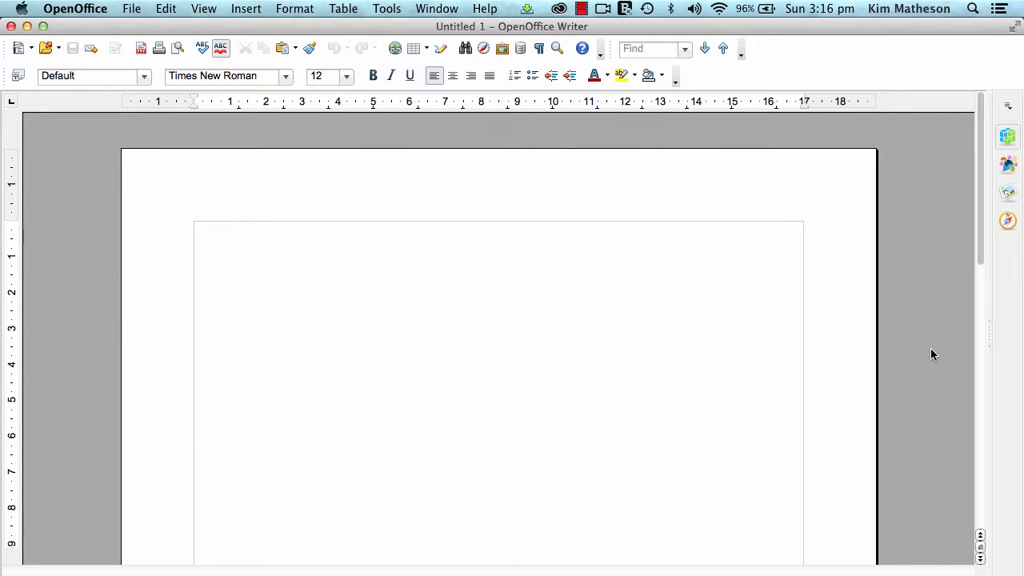
# Scroll through the five blank pages of the new document and back toward the top
pyautogui.scroll(-3)
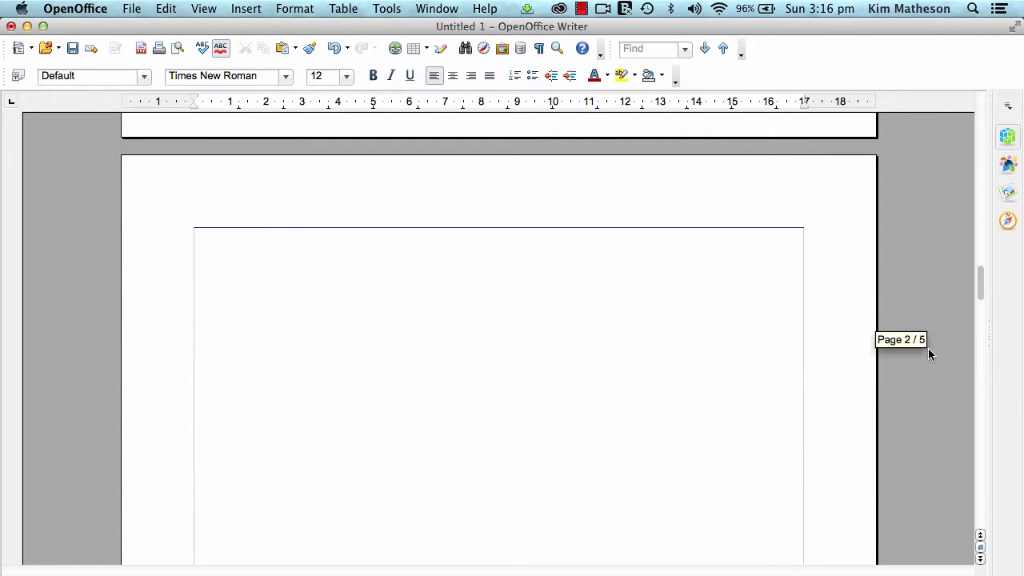
pyautogui.scroll(-3)
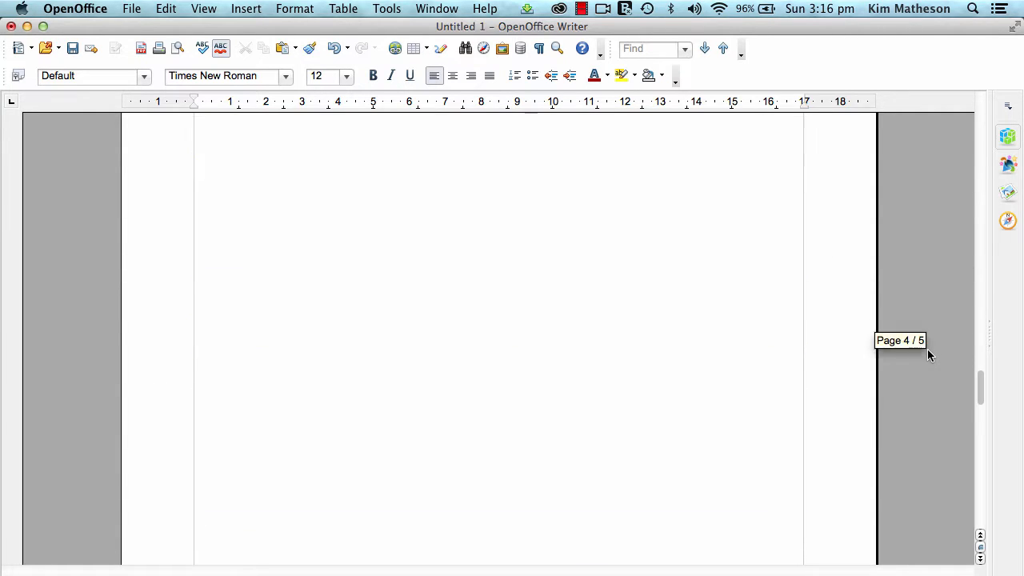
pyautogui.scroll(-3)
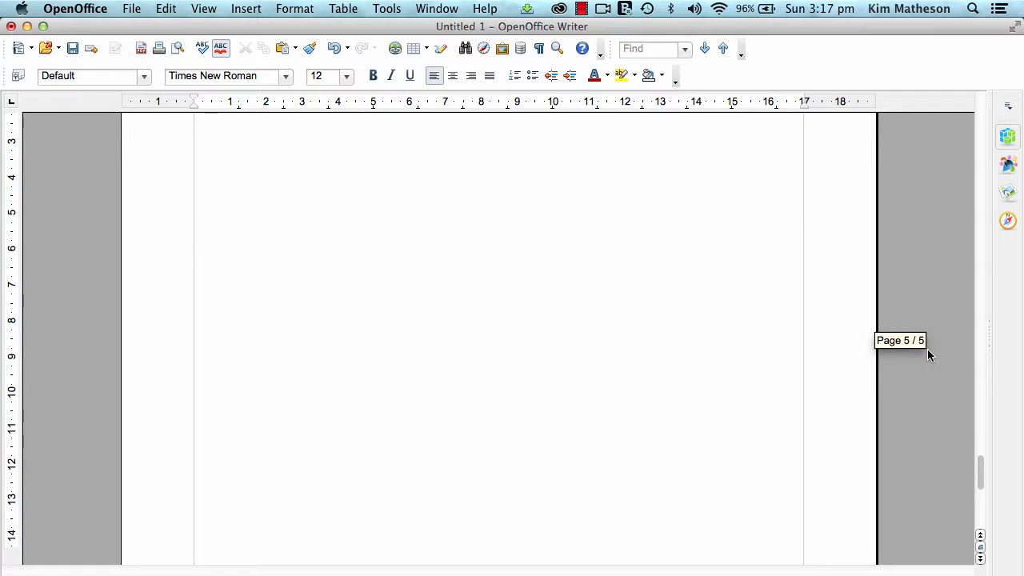
pyautogui.scroll(3)
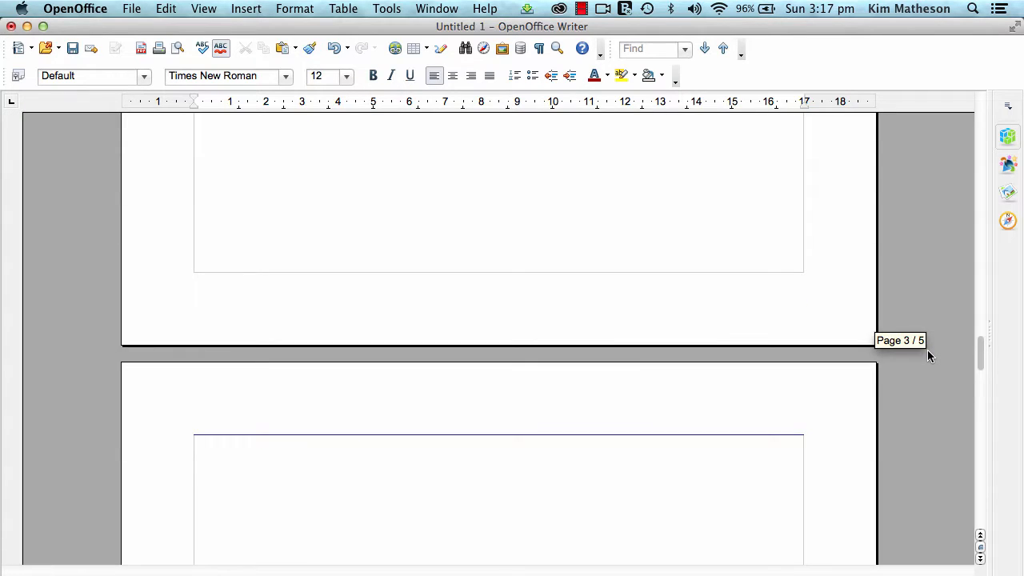
pyautogui.moveTo(928, 357)
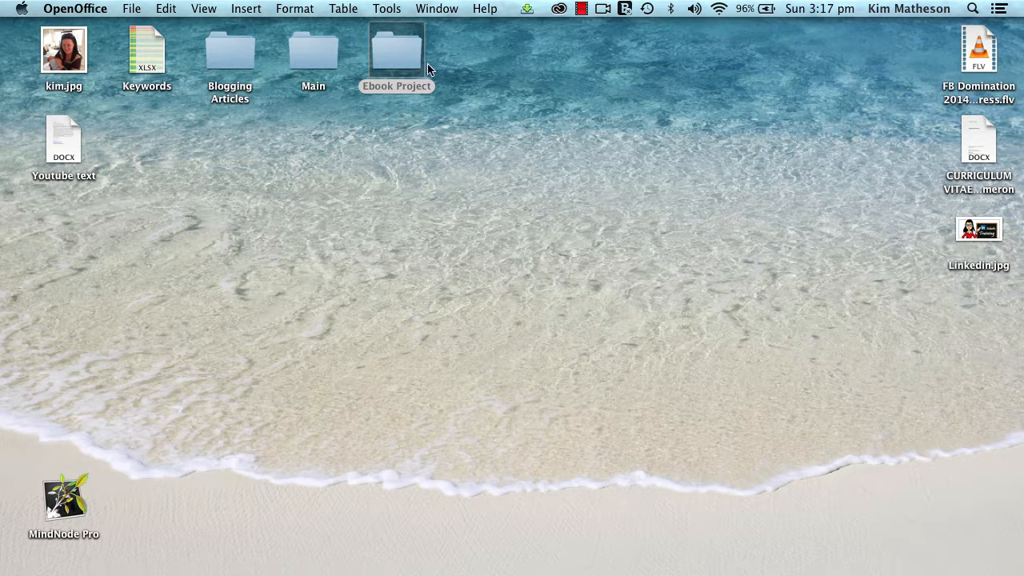
pyautogui.moveTo(436, 96)
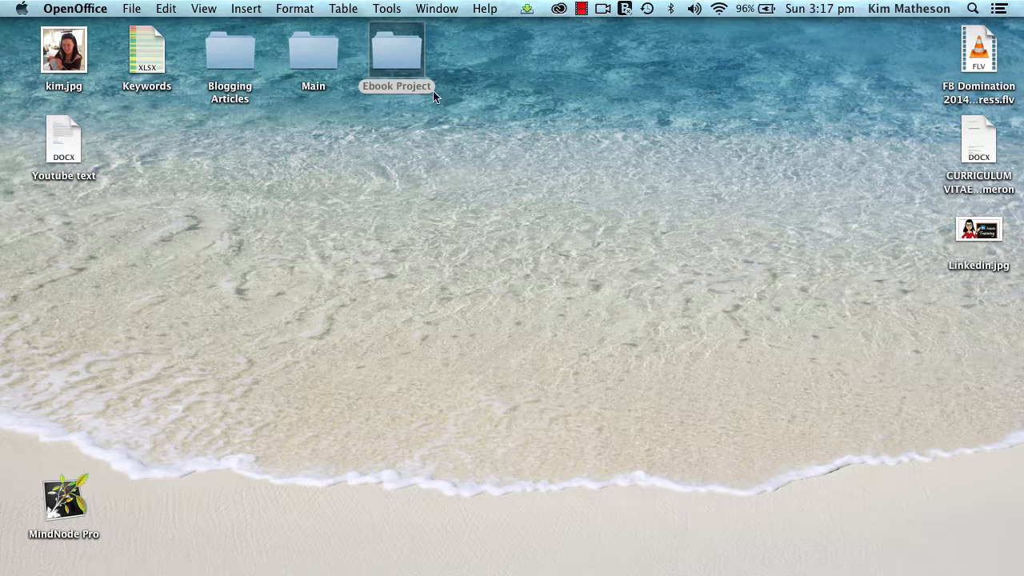
# Open the Ebooktext document inside the Ebook Project folder on the desktop
pyautogui.click(396, 49)
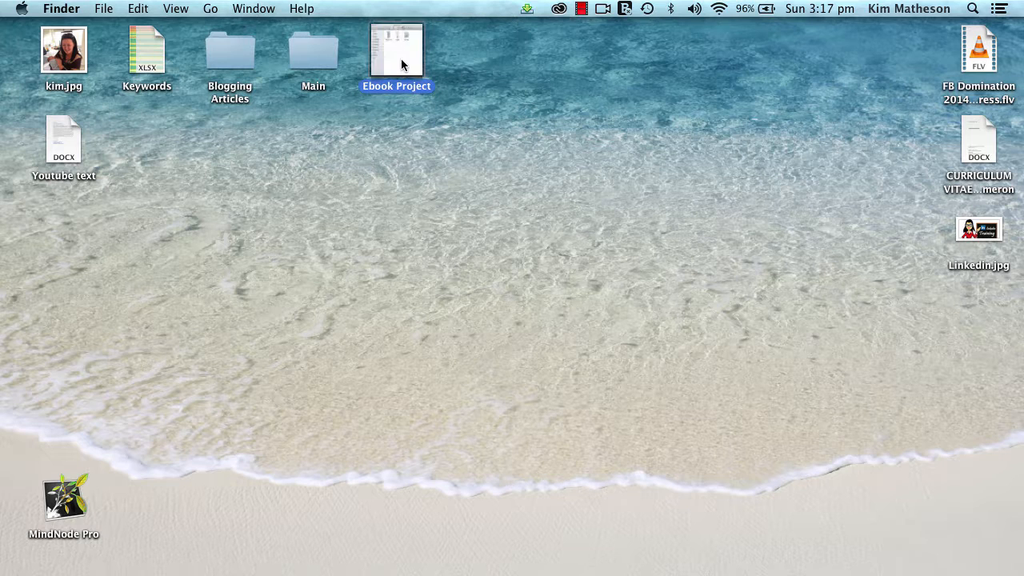
pyautogui.doubleClick(396, 49)
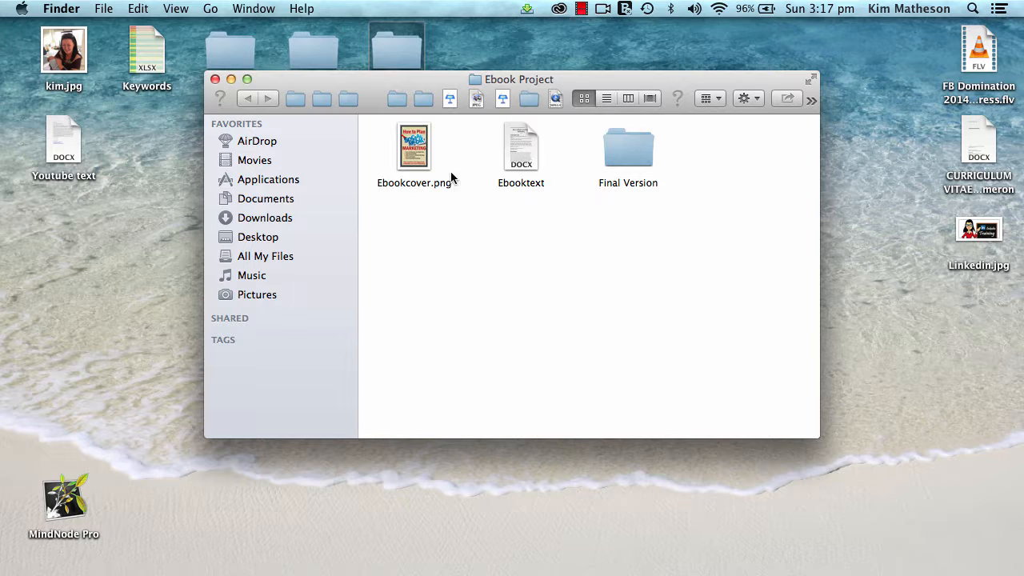
pyautogui.moveTo(560, 187)
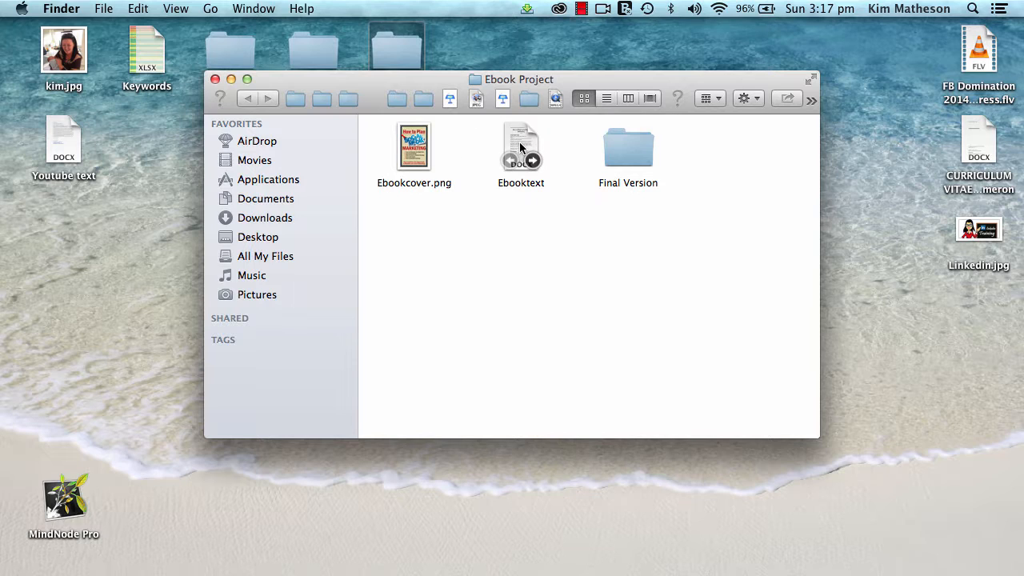
pyautogui.rightClick(521, 147)
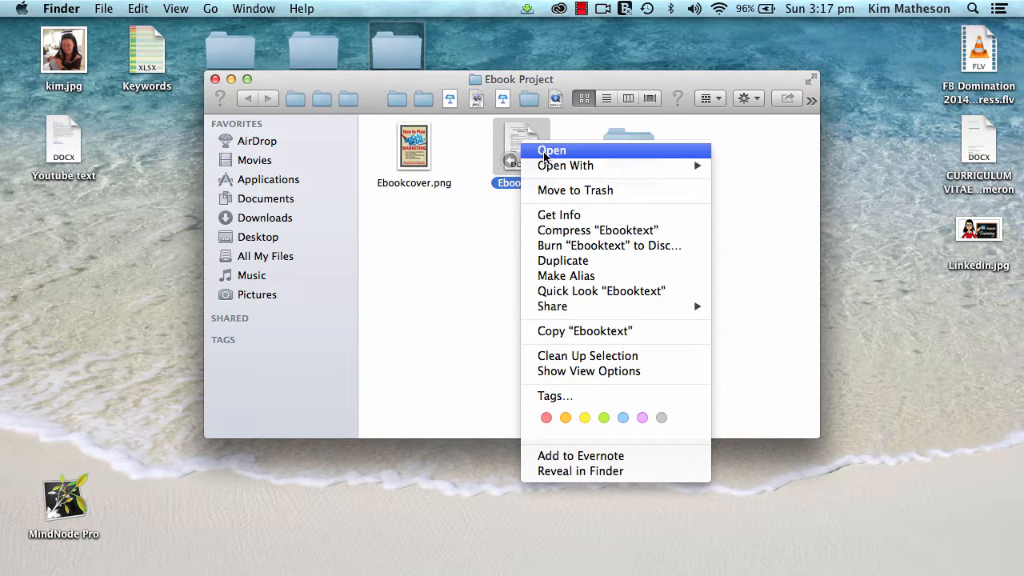
pyautogui.click(552, 150)
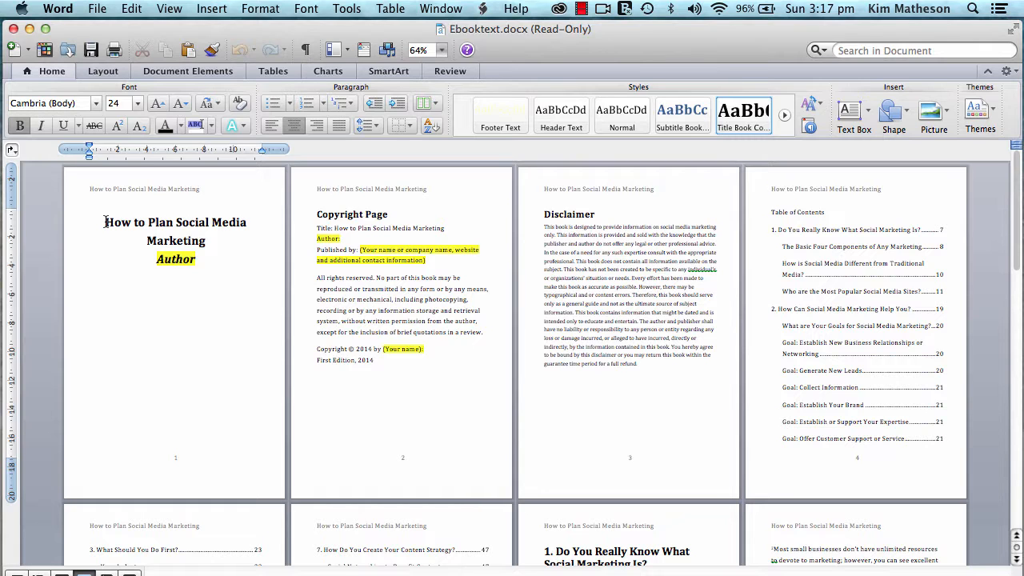
# Scroll through the Ebooktext document in Word toward its final page
pyautogui.scroll(-3)
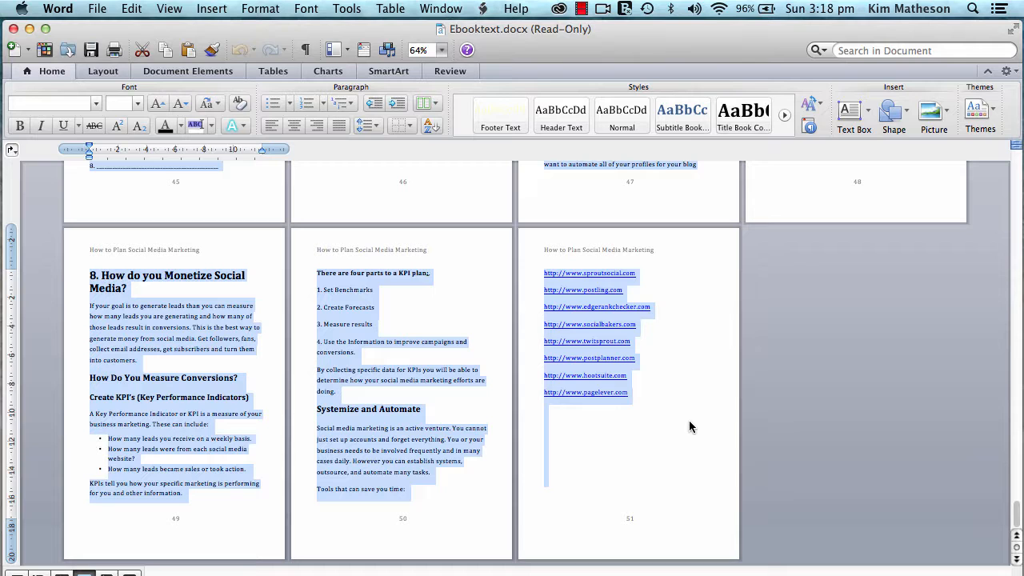
pyautogui.moveTo(869, 554)
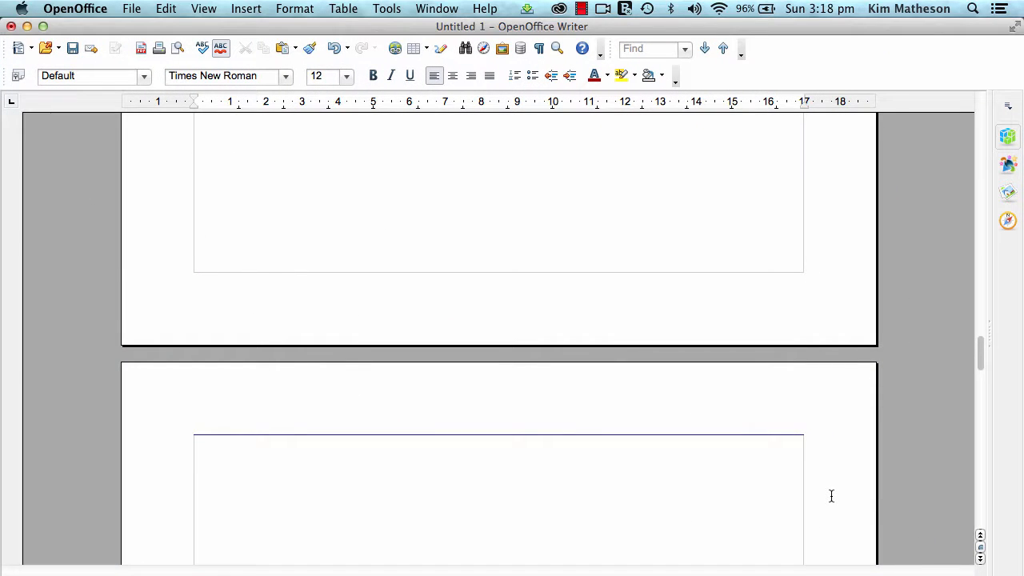
# Scroll the Writer document around the pasted ebook text after the blank pages
pyautogui.scroll(-3)
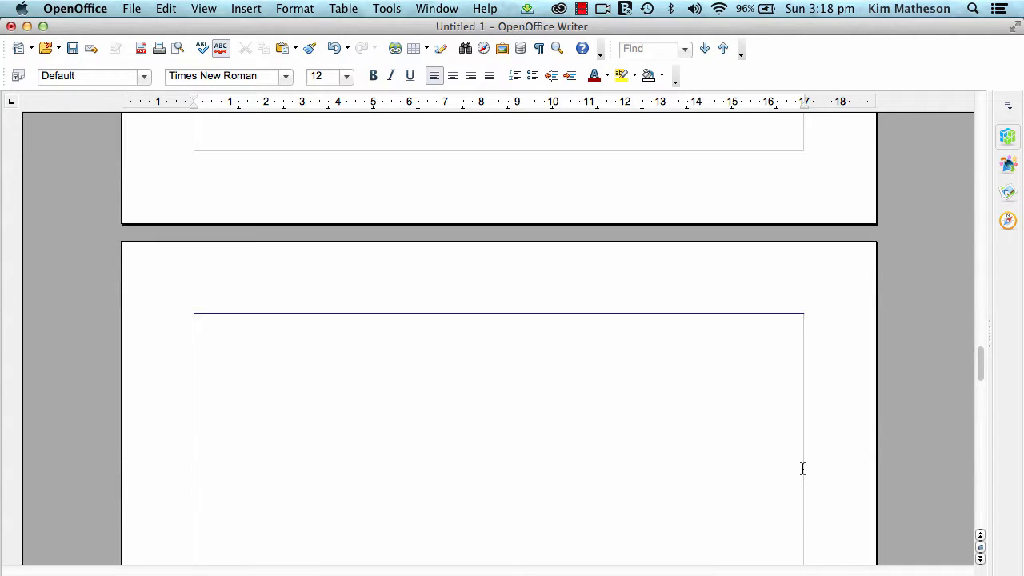
pyautogui.scroll(3)
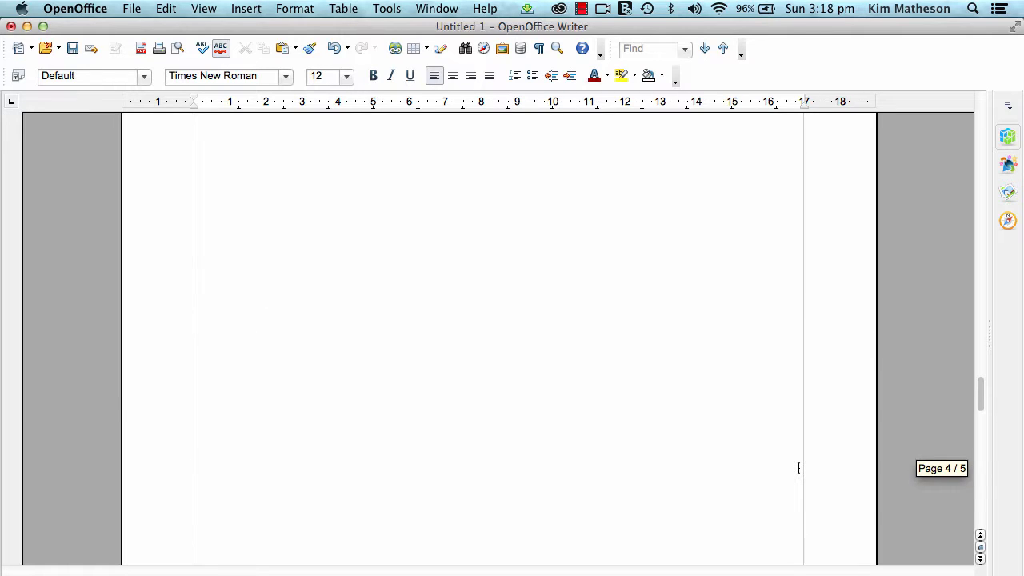
pyautogui.scroll(3)
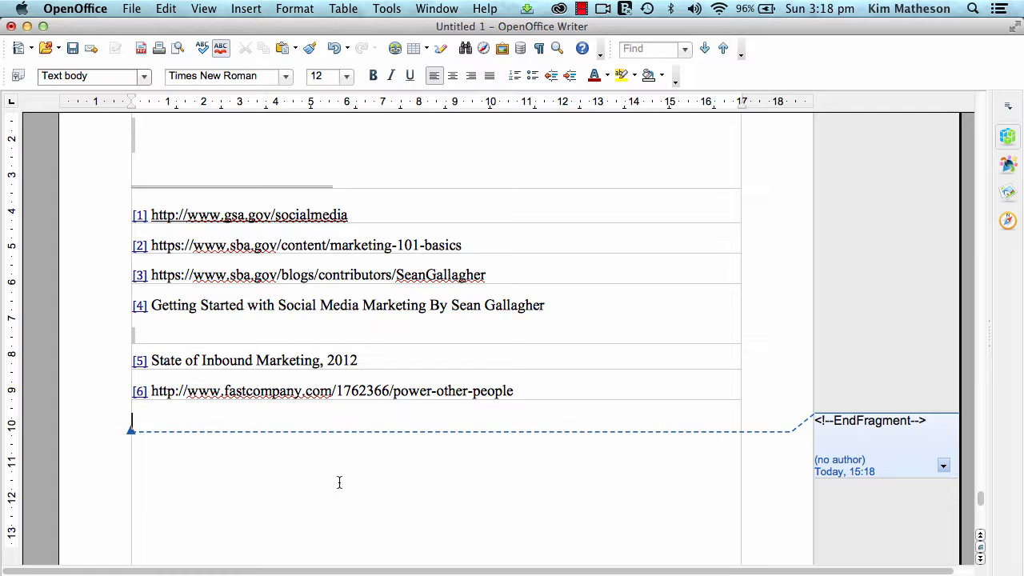
pyautogui.scroll(3)
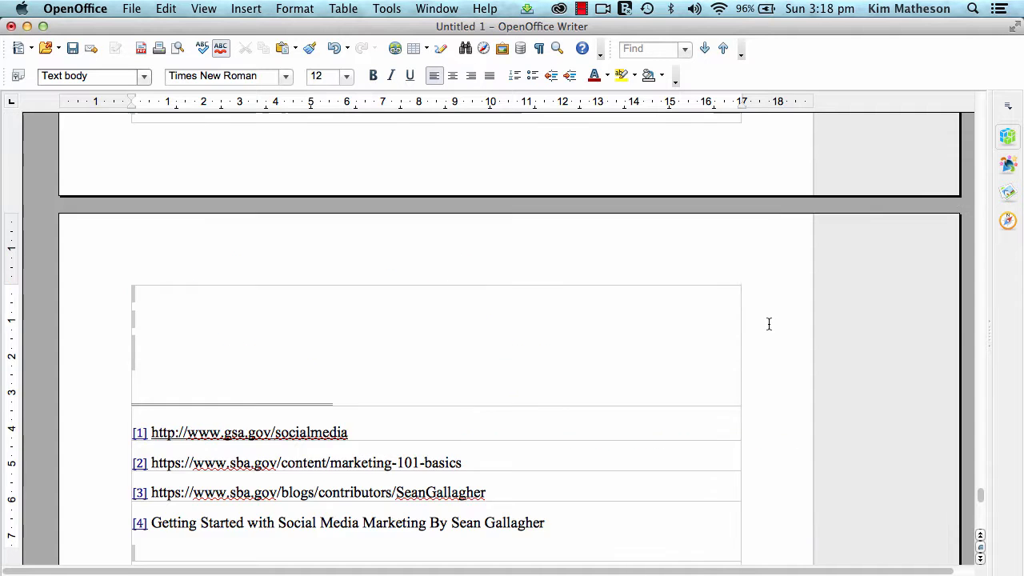
pyautogui.scroll(3)
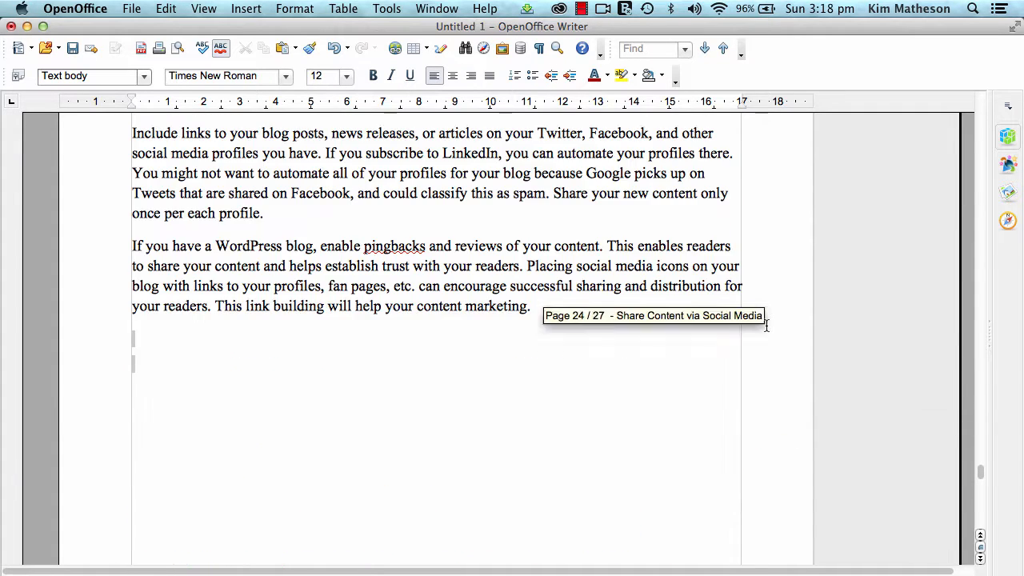
pyautogui.scroll(-3)
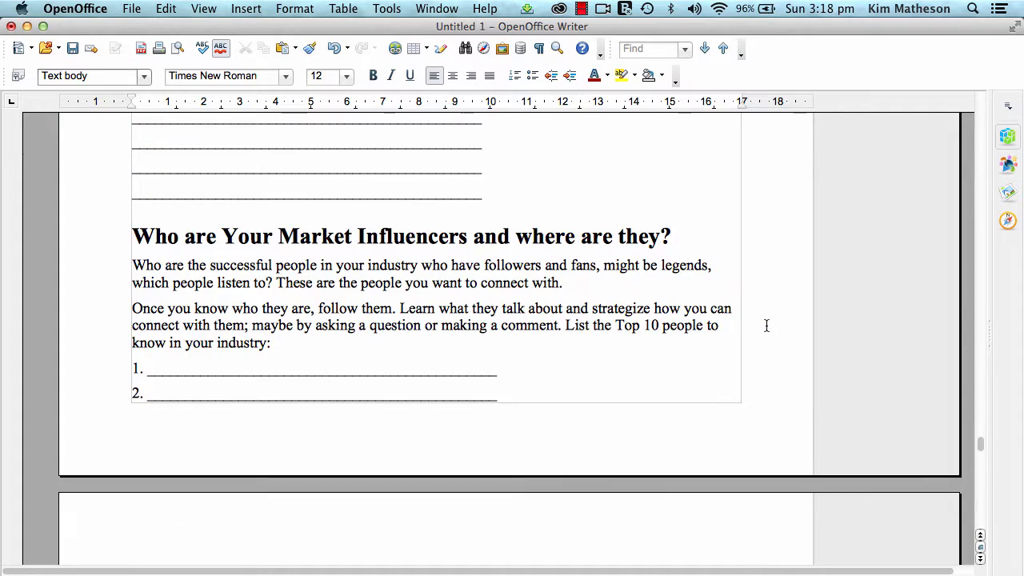
pyautogui.scroll(-3)
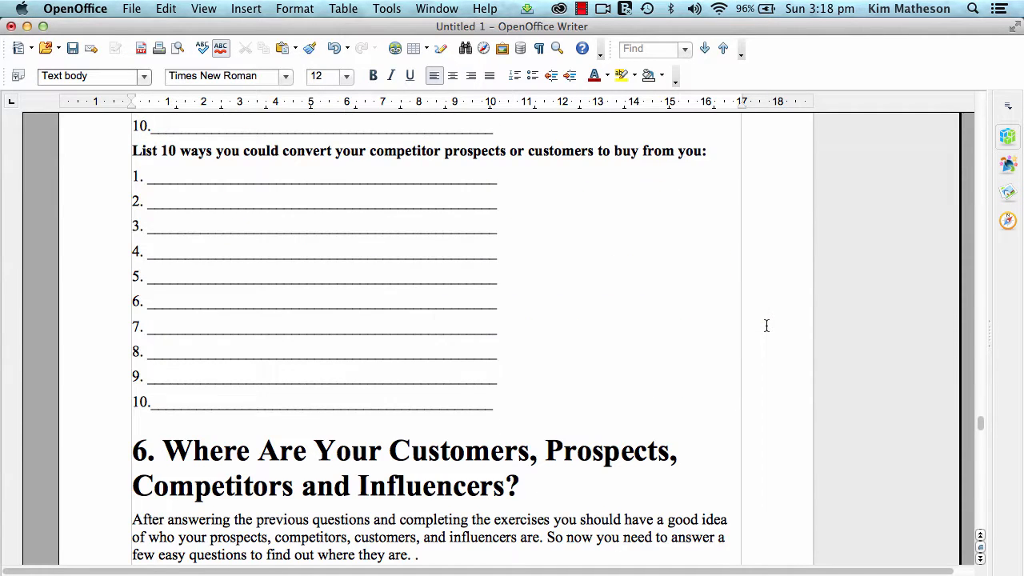
pyautogui.scroll(-3)
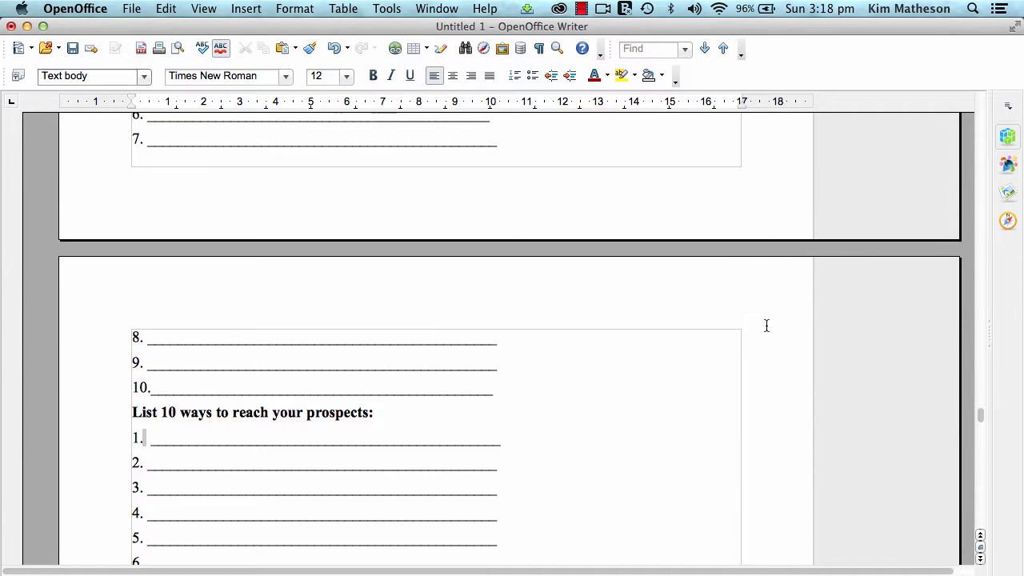
pyautogui.scroll(-3)
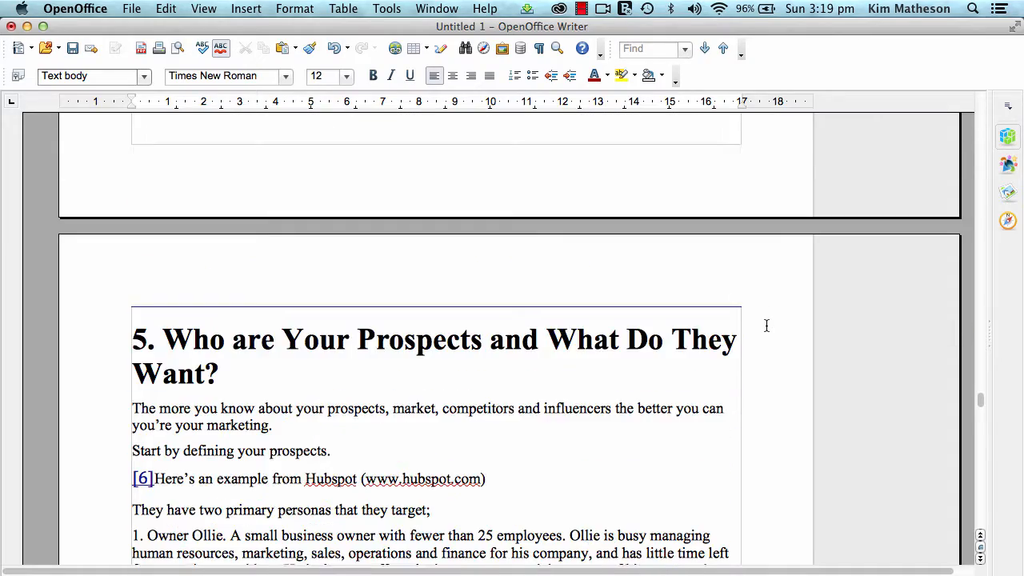
pyautogui.scroll(3)
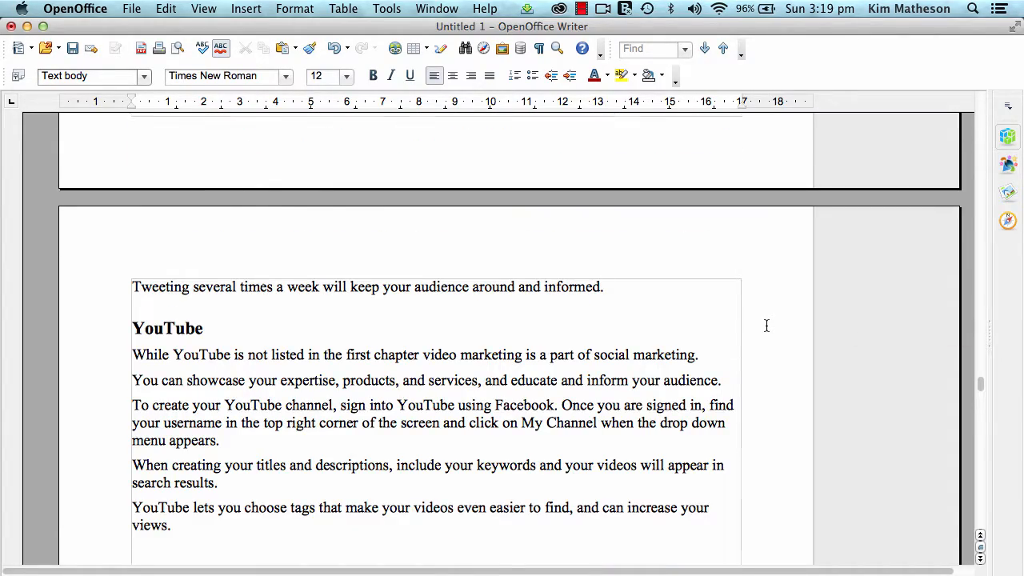
pyautogui.scroll(3)
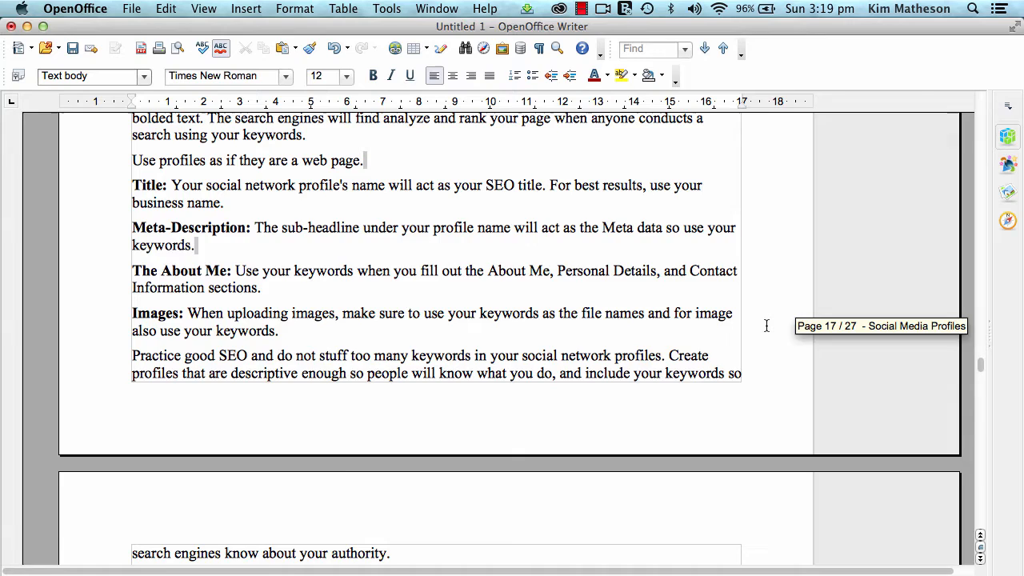
pyautogui.scroll(3)
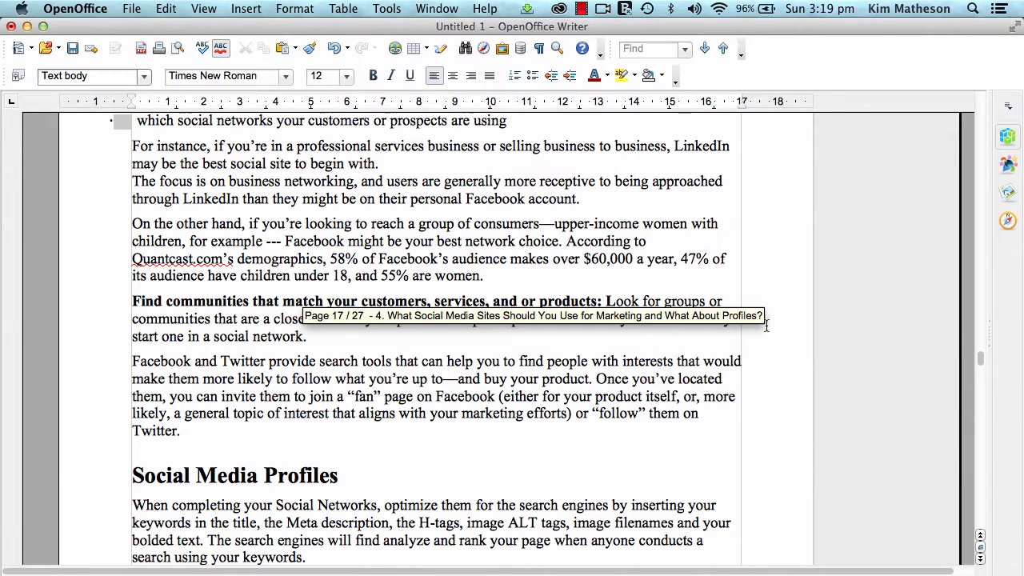
pyautogui.scroll(-3)
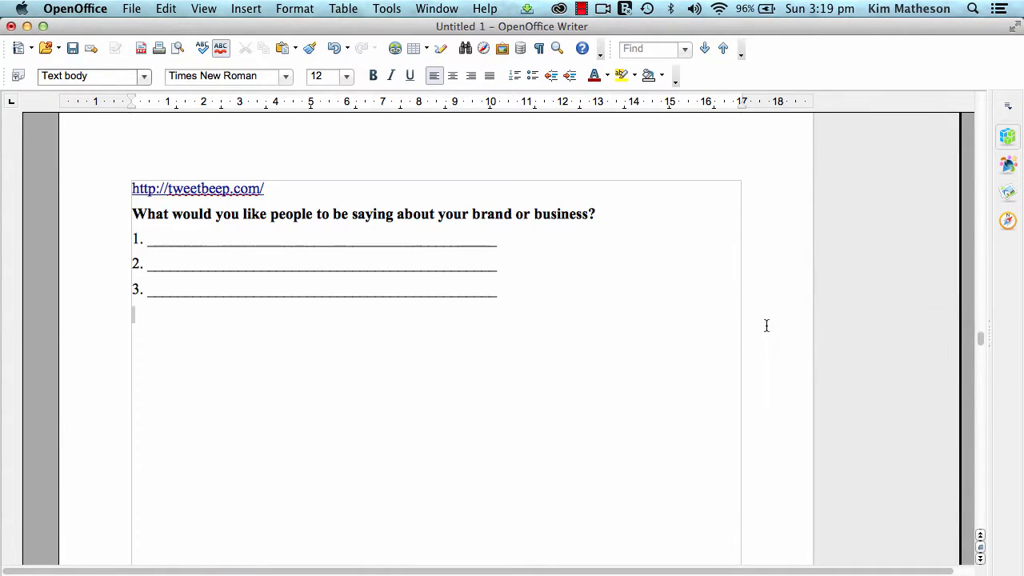
pyautogui.scroll(-3)
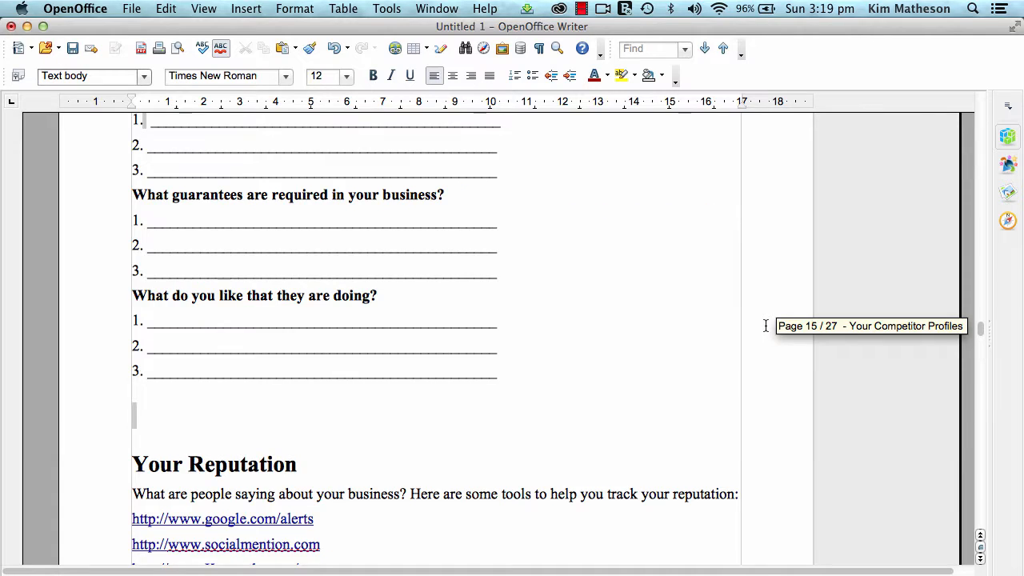
pyautogui.scroll(3)
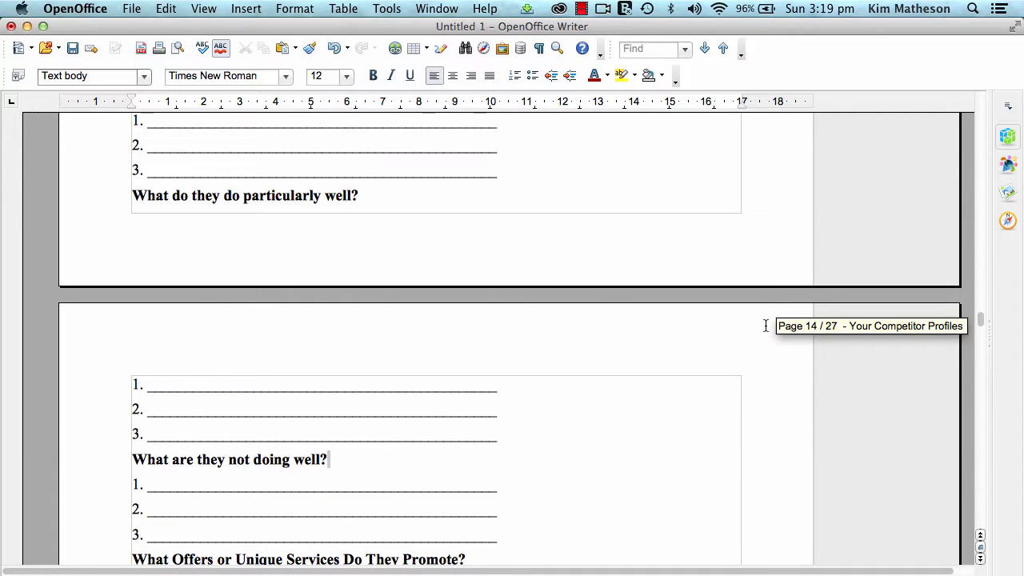
pyautogui.scroll(-3)
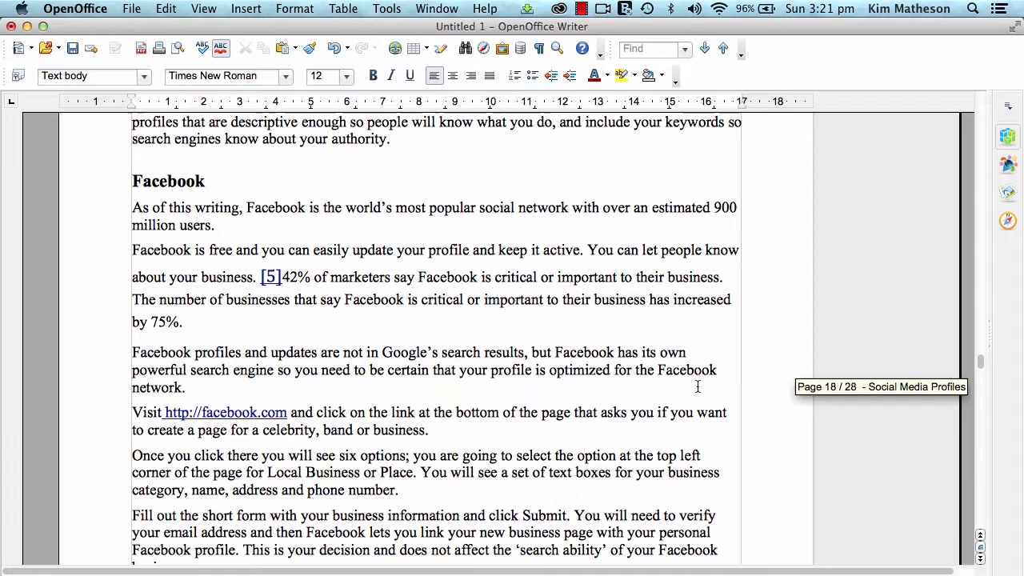
pyautogui.scroll(-3)
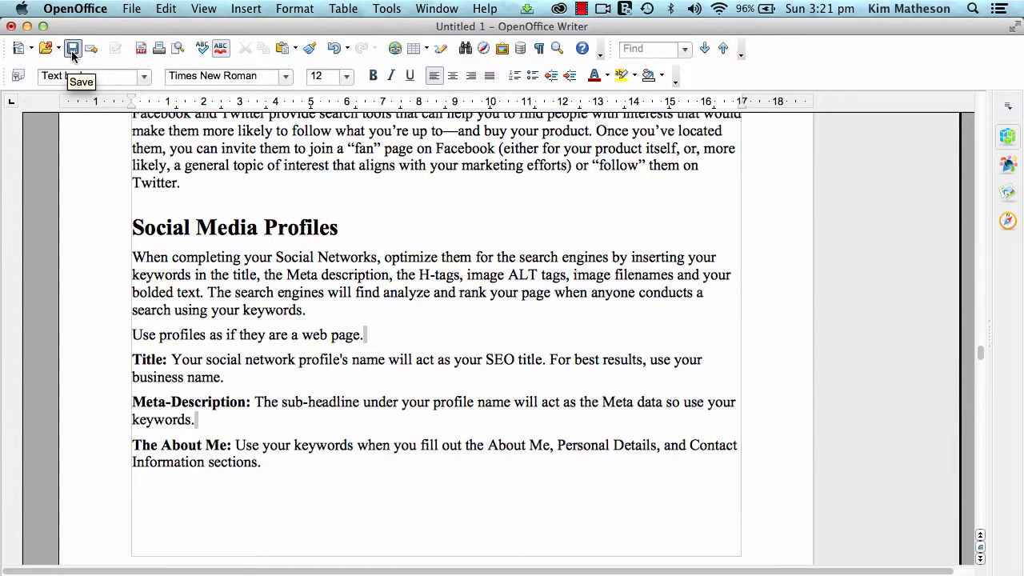
# Save the document to the Desktop as 'Master Version 1' in ODF Text (.odt) format
pyautogui.click(73, 48)
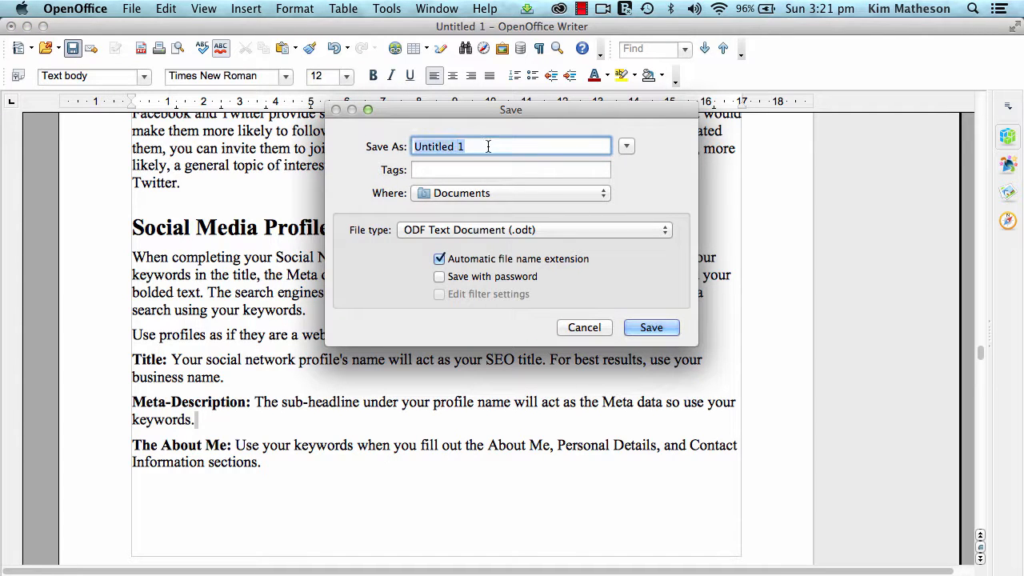
pyautogui.write('Master')
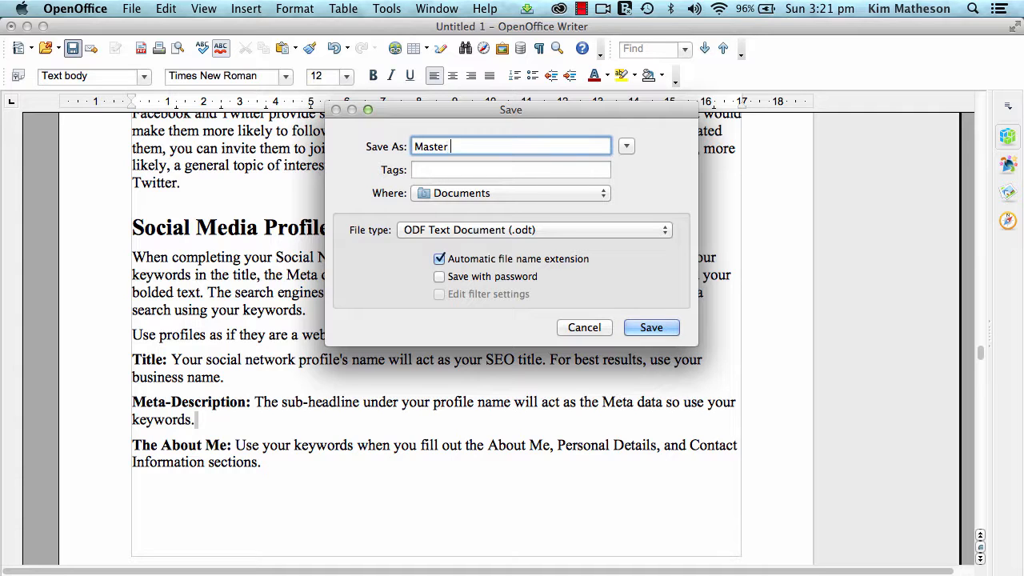
pyautogui.write('Ver')
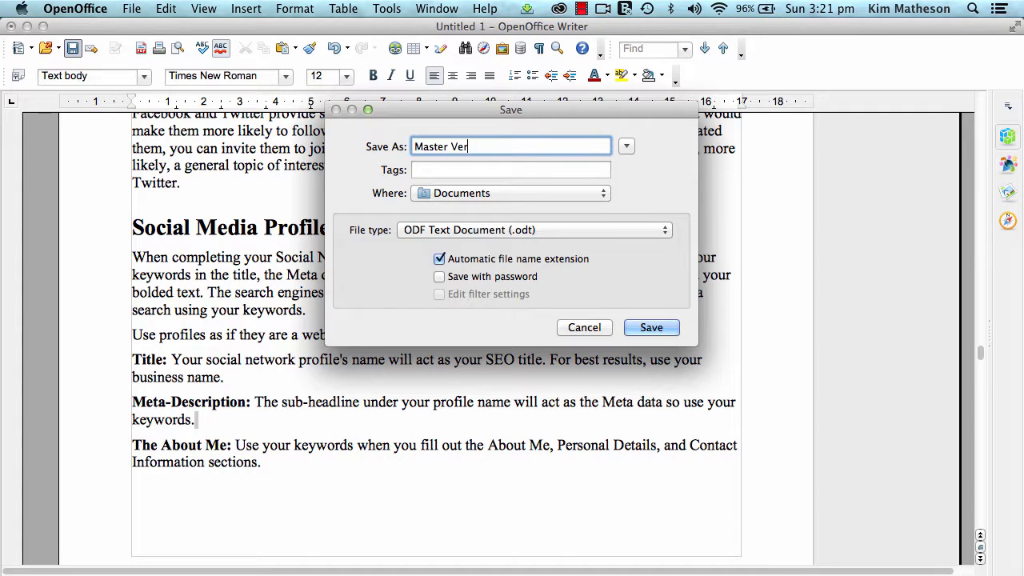
pyautogui.write('sion 1')
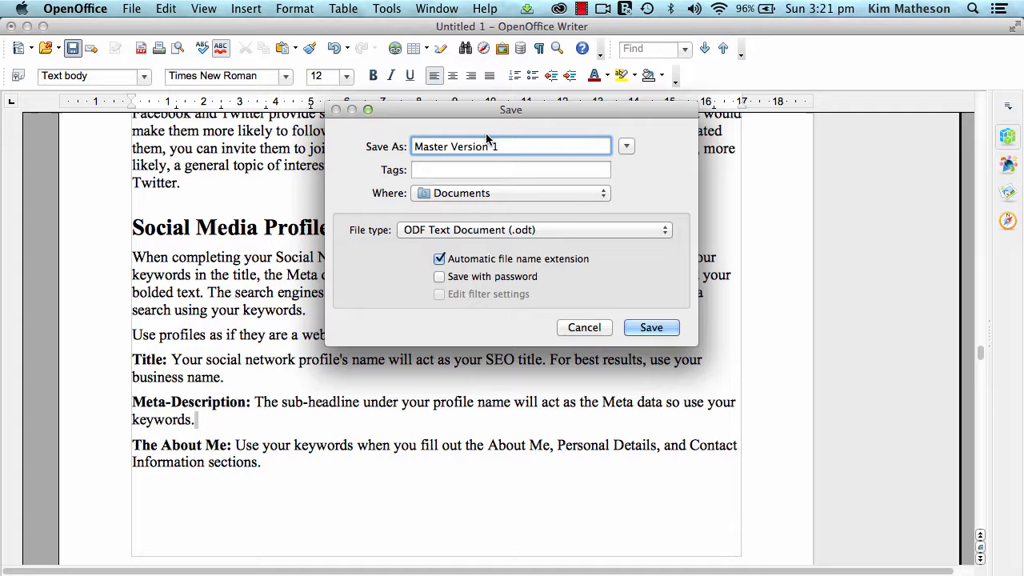
pyautogui.click(604, 193)
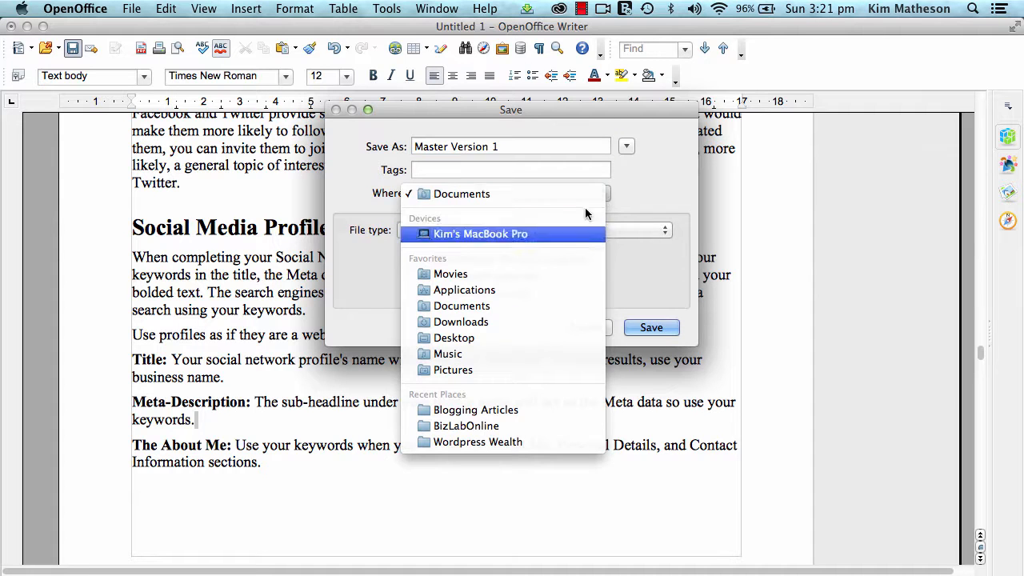
pyautogui.click(454, 338)
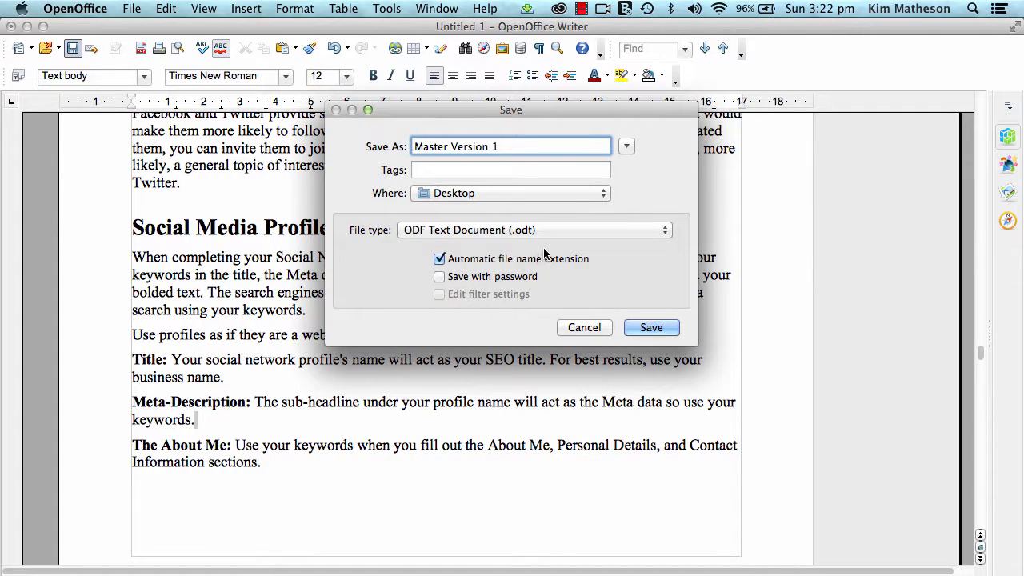
pyautogui.moveTo(416, 237)
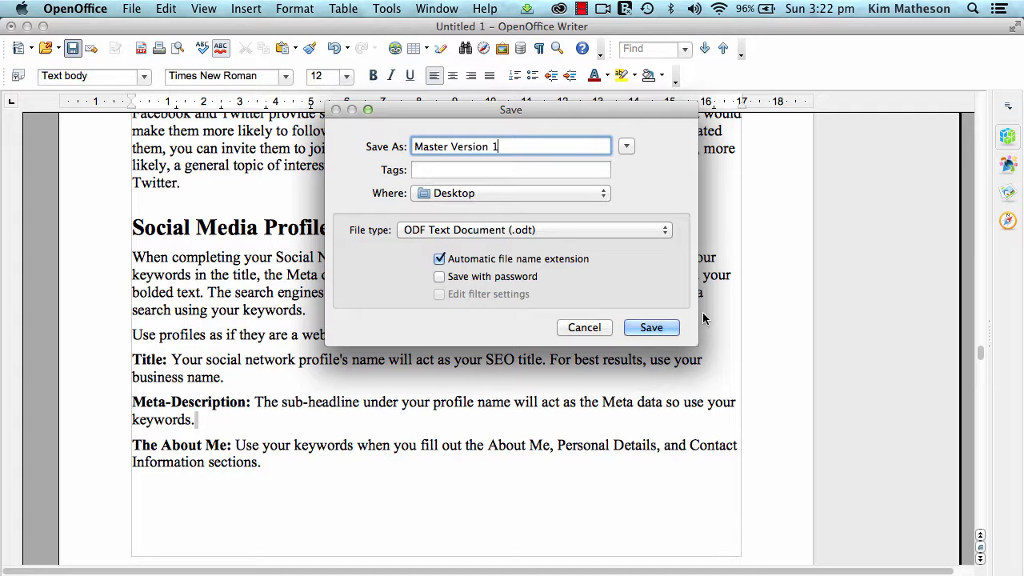
pyautogui.click(650, 327)
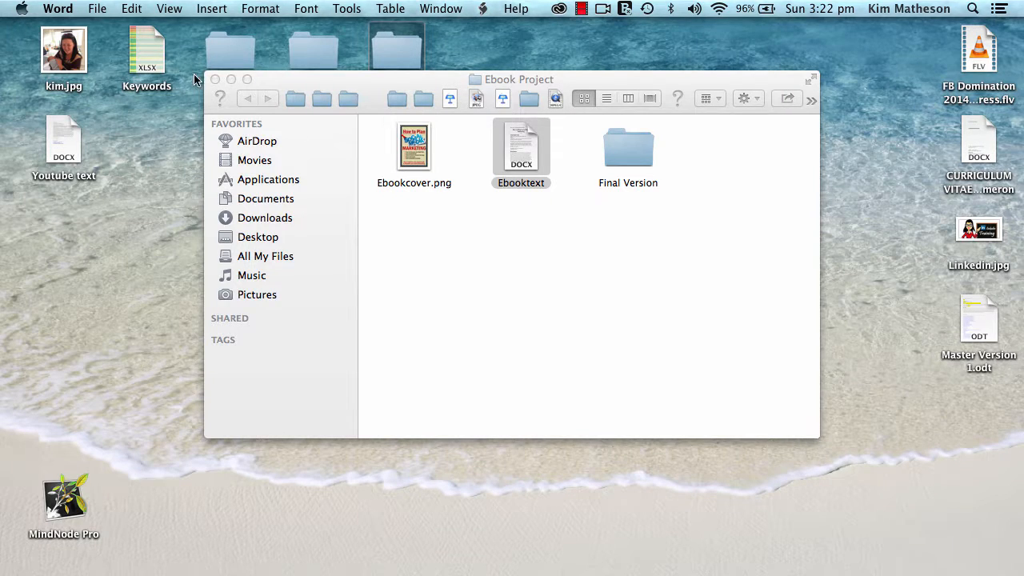
# Close the Finder window, reopen the Ebook Project folder to check it, then close it again
pyautogui.click(215, 79)
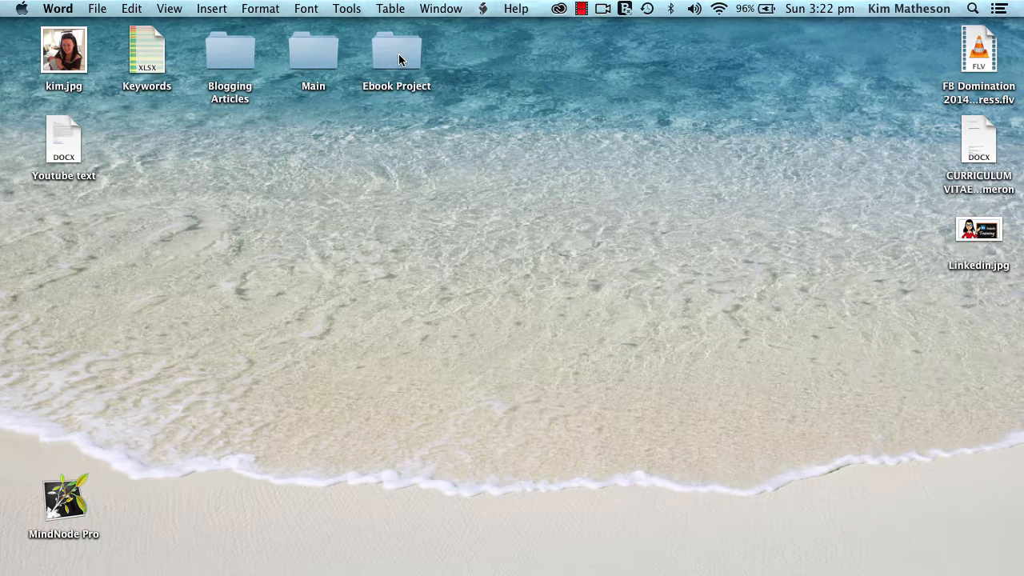
pyautogui.click(396, 50)
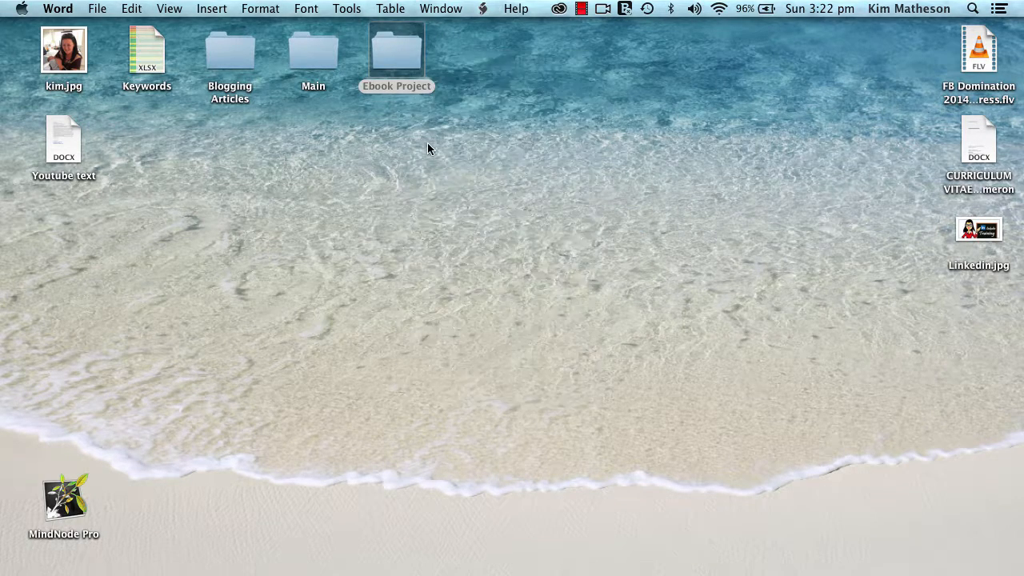
pyautogui.doubleClick(397, 50)
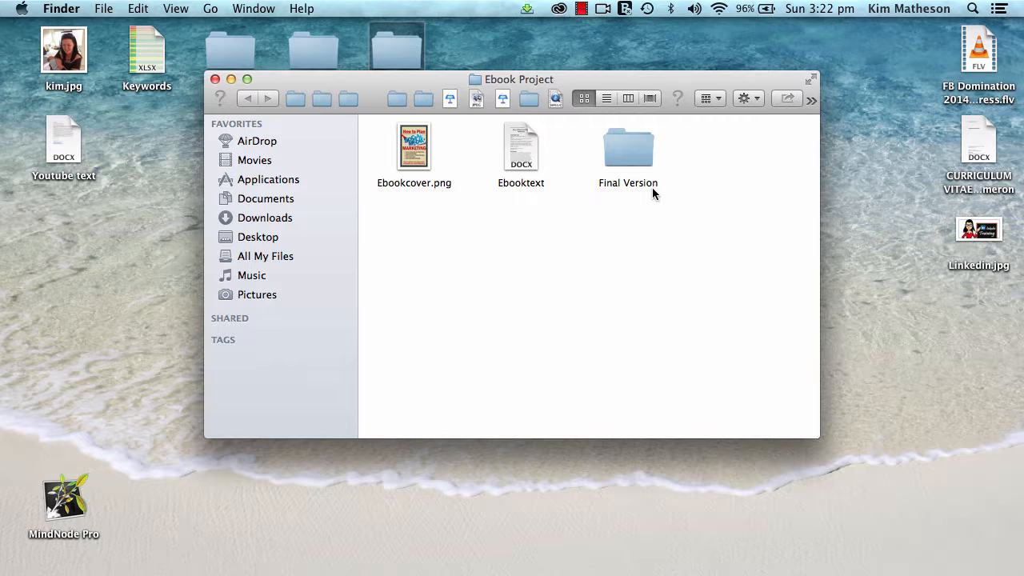
pyautogui.moveTo(216, 79)
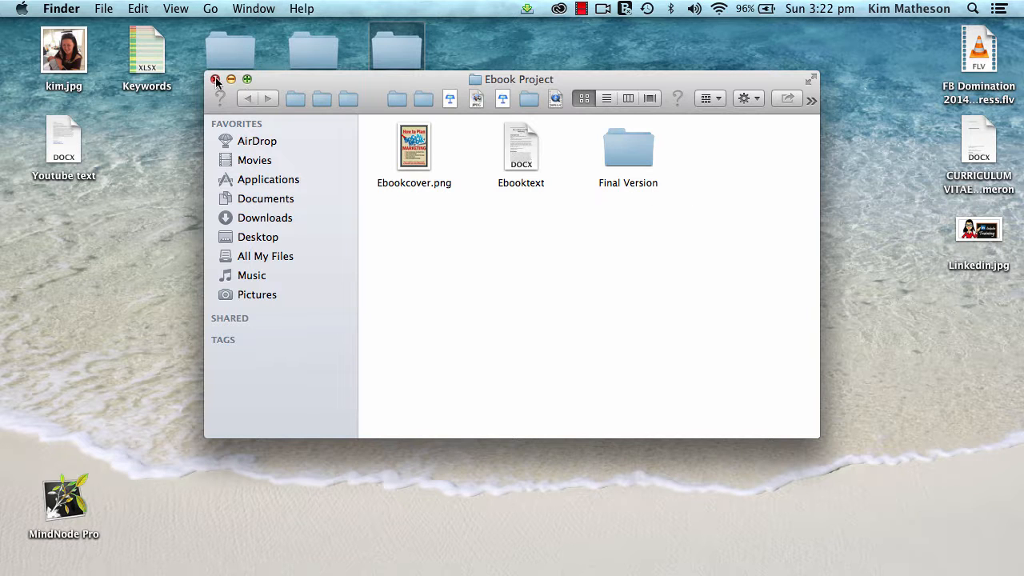
pyautogui.click(215, 79)
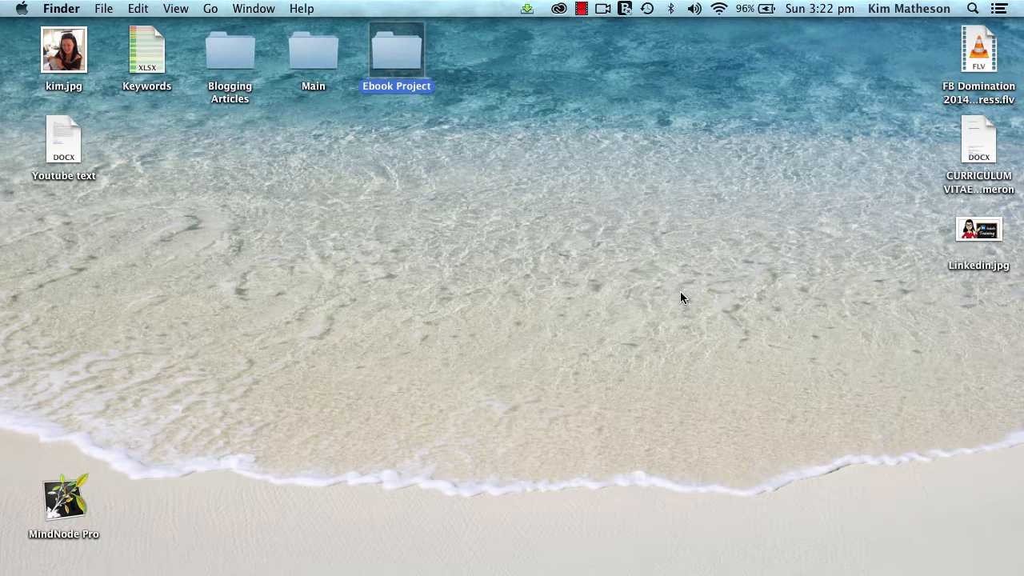